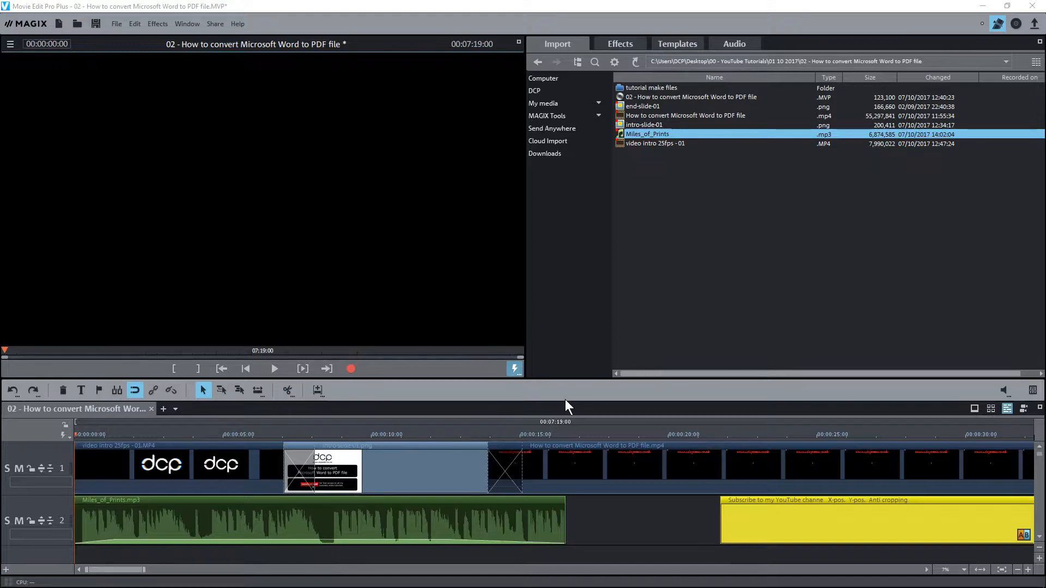
mouse_move(600, 230)
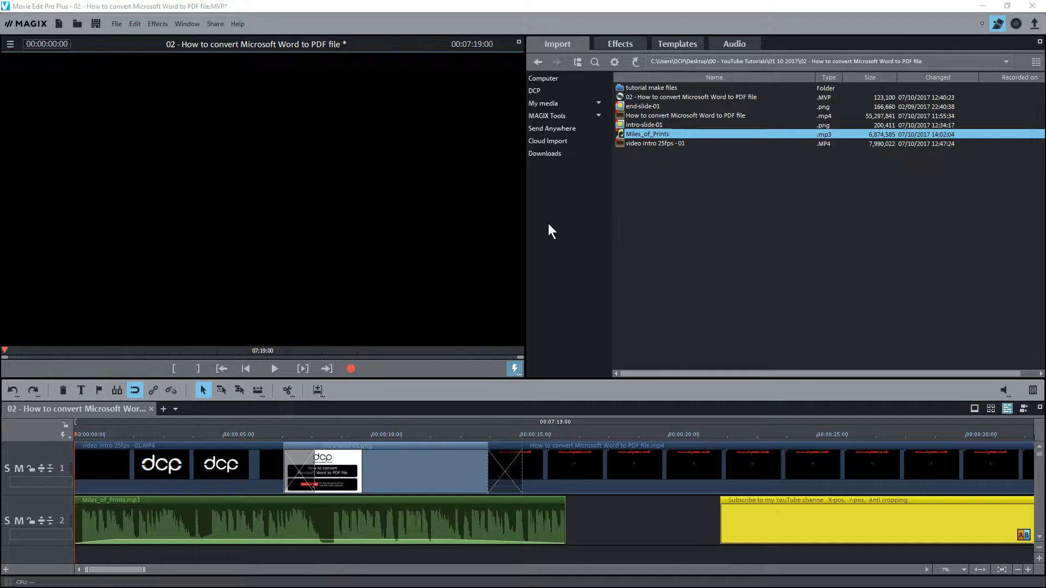
mouse_move(573, 235)
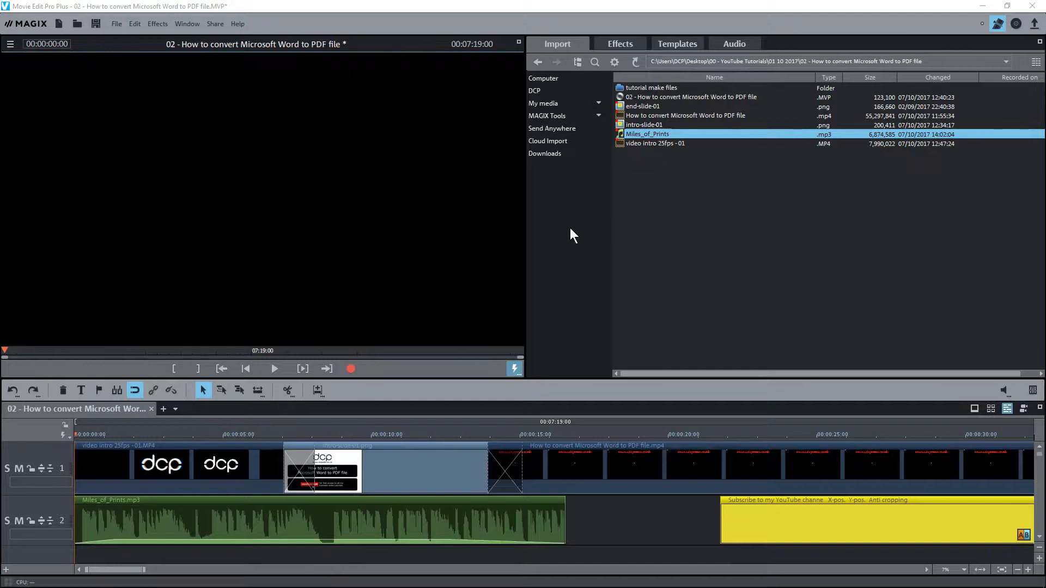
mouse_move(594, 223)
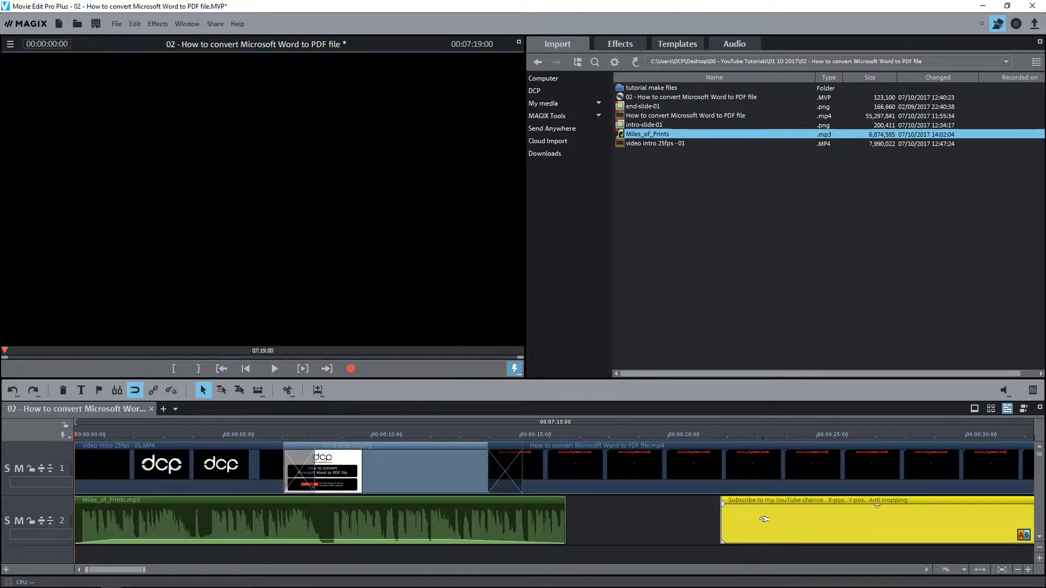
mouse_move(806, 520)
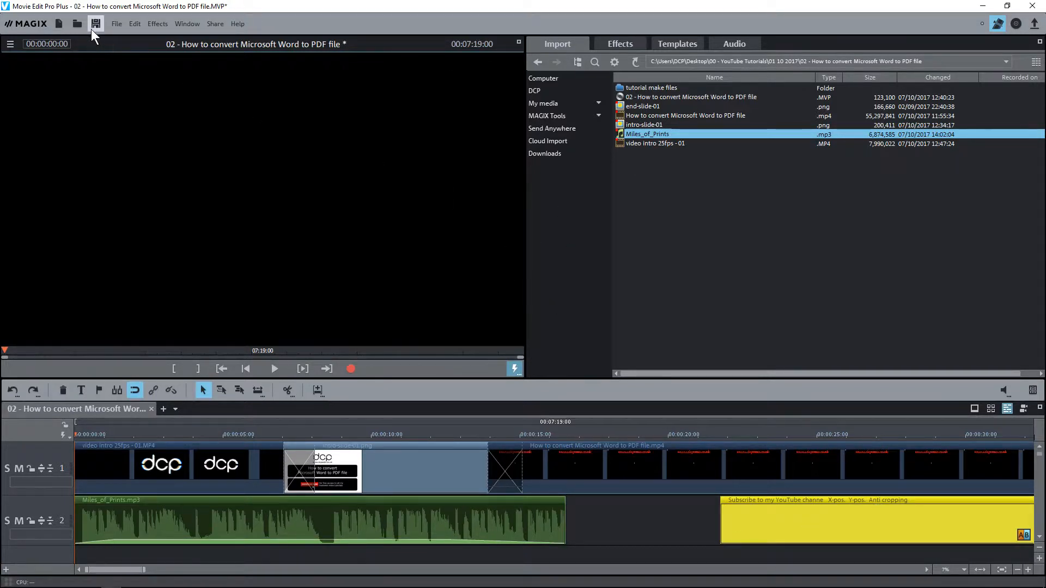
- Output the movie as a video file in MPEG-4 format at HD quality 2
click(95, 23)
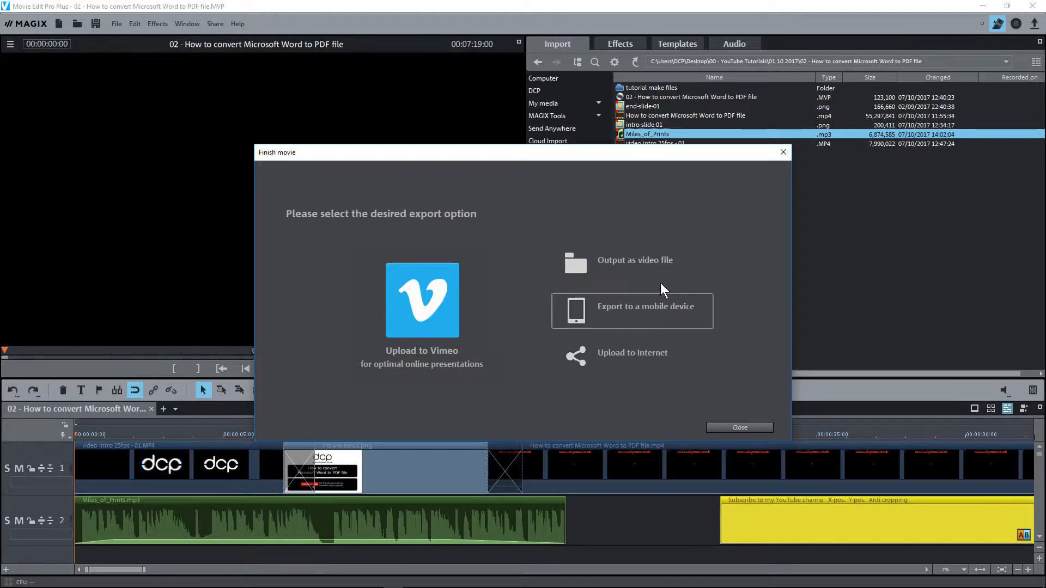
mouse_move(632, 263)
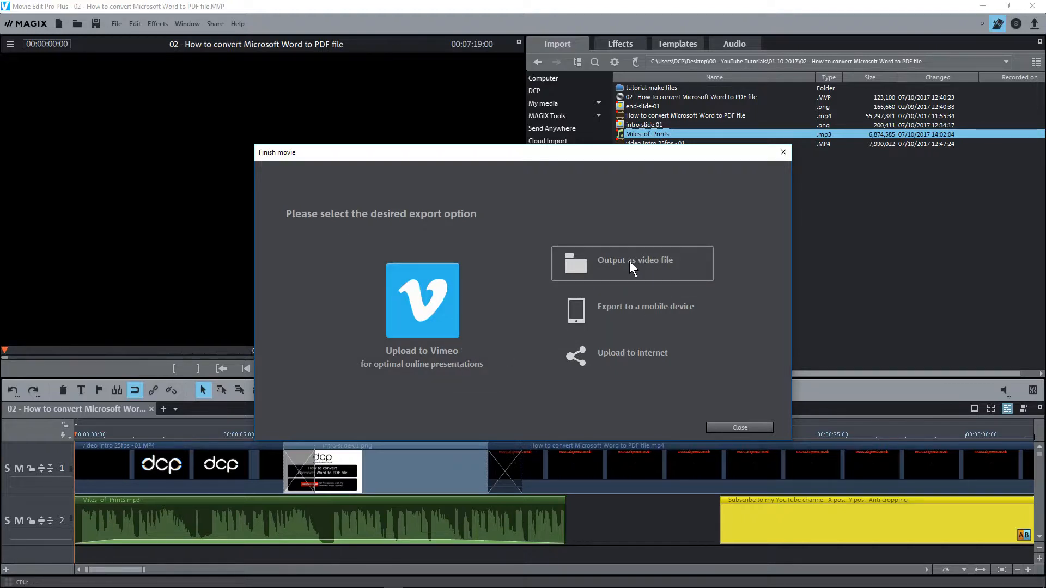
click(632, 263)
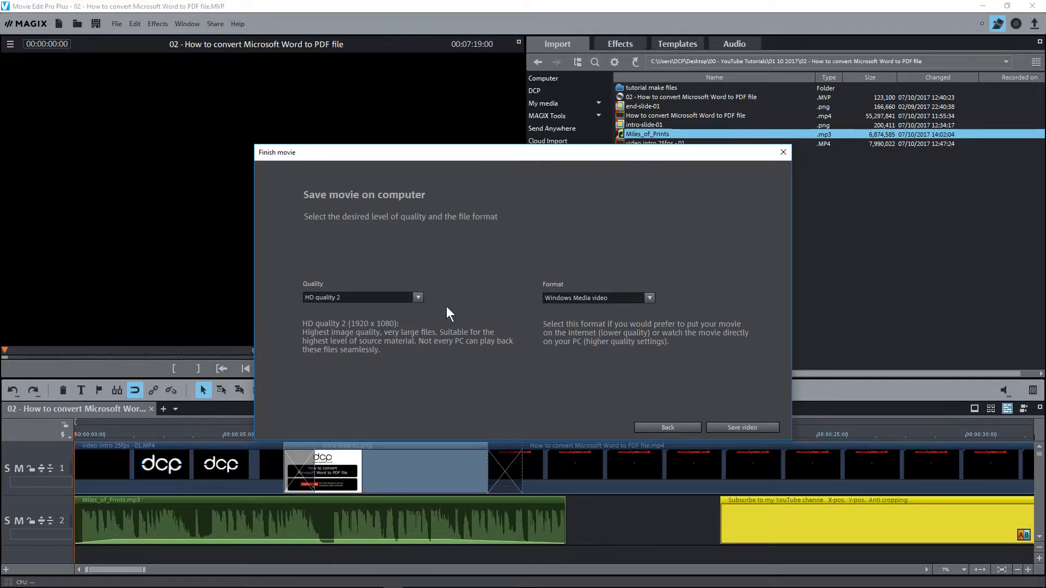
click(648, 297)
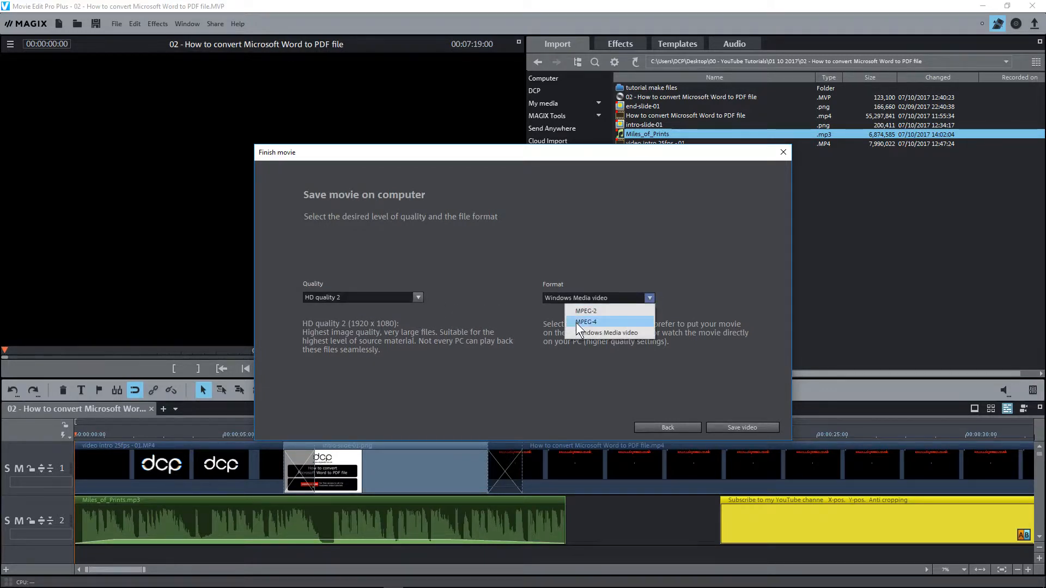
click(585, 310)
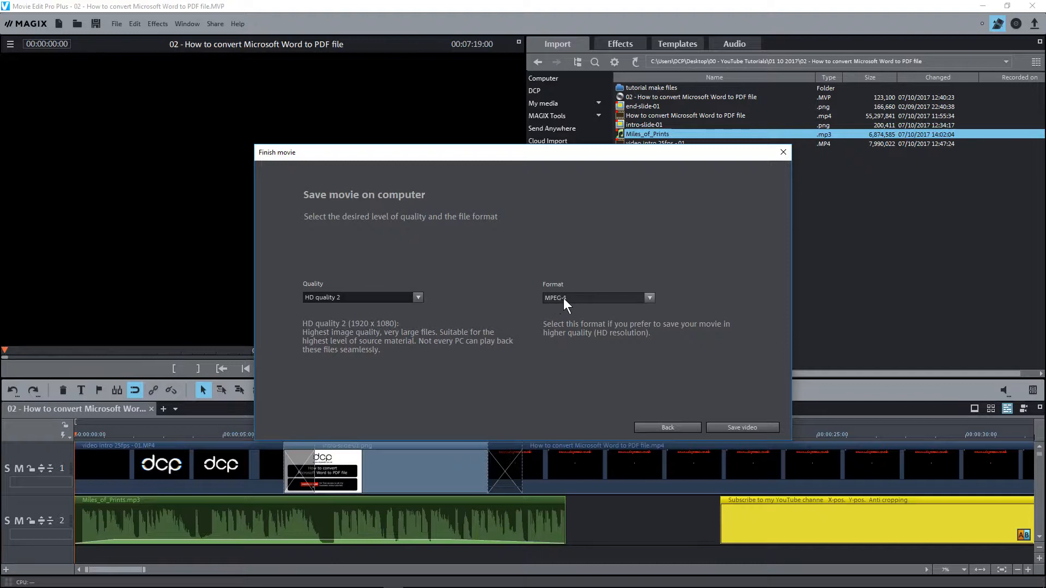
click(418, 297)
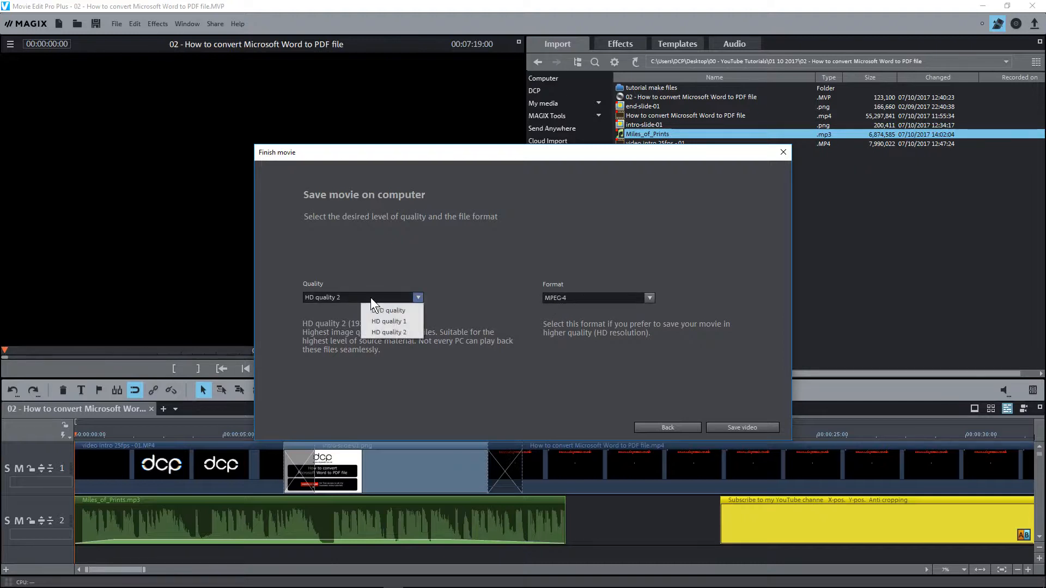
click(389, 332)
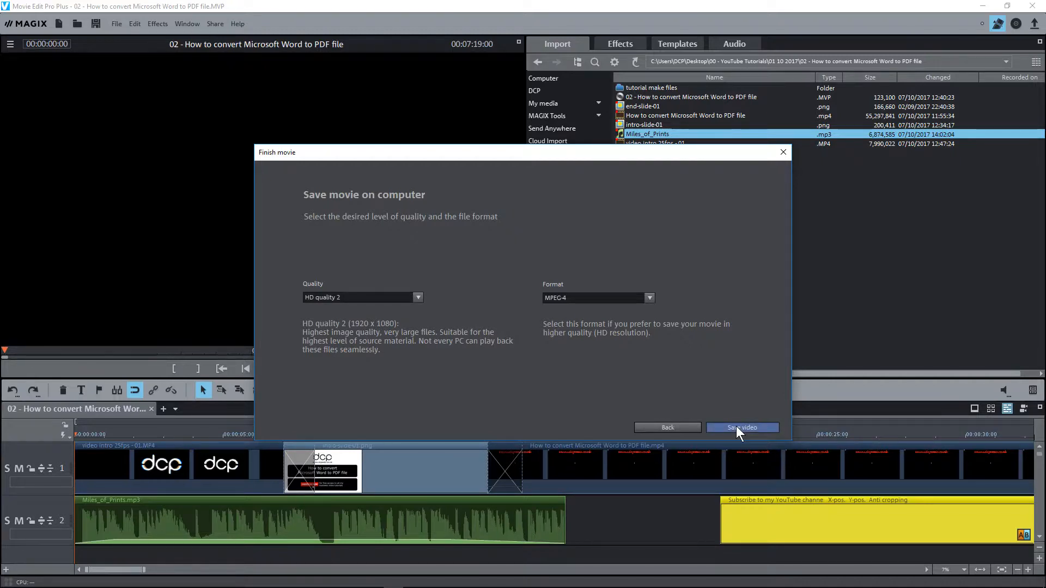
- Save the export in the 'How to convert Microsoft Word to PDF file' folder with a '- 01' name
click(742, 428)
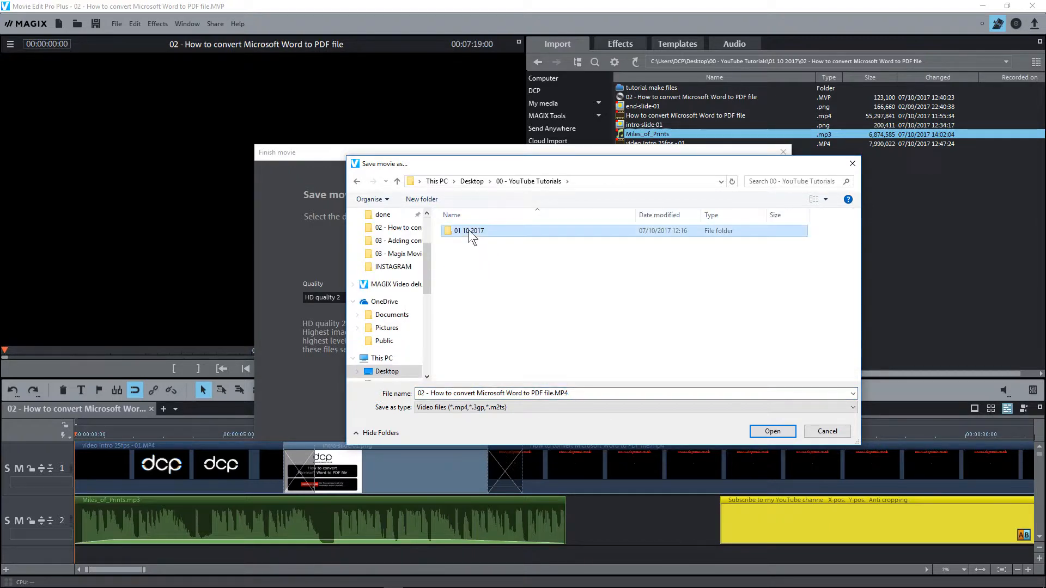
double_click(468, 230)
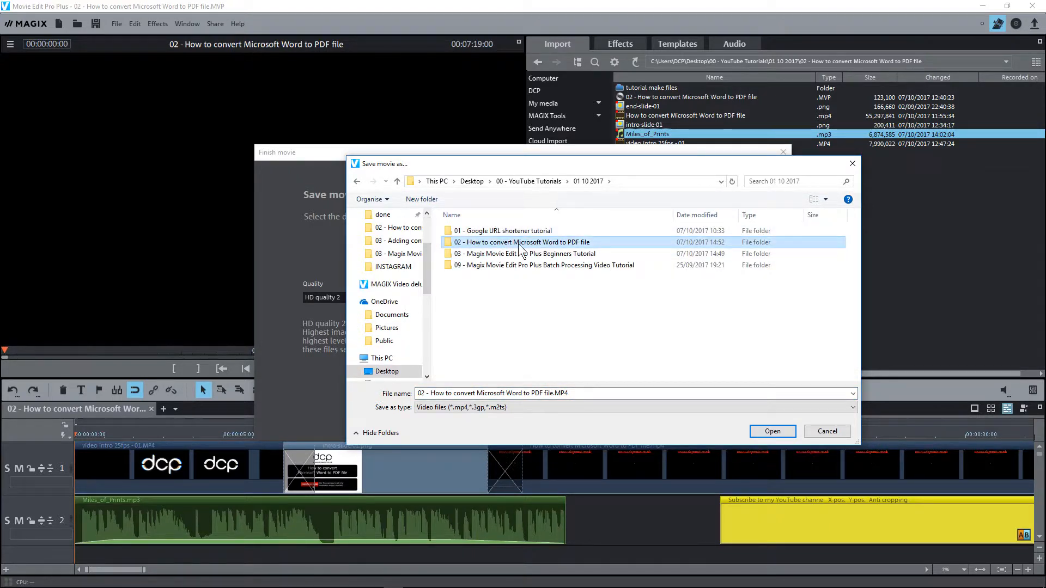
double_click(525, 242)
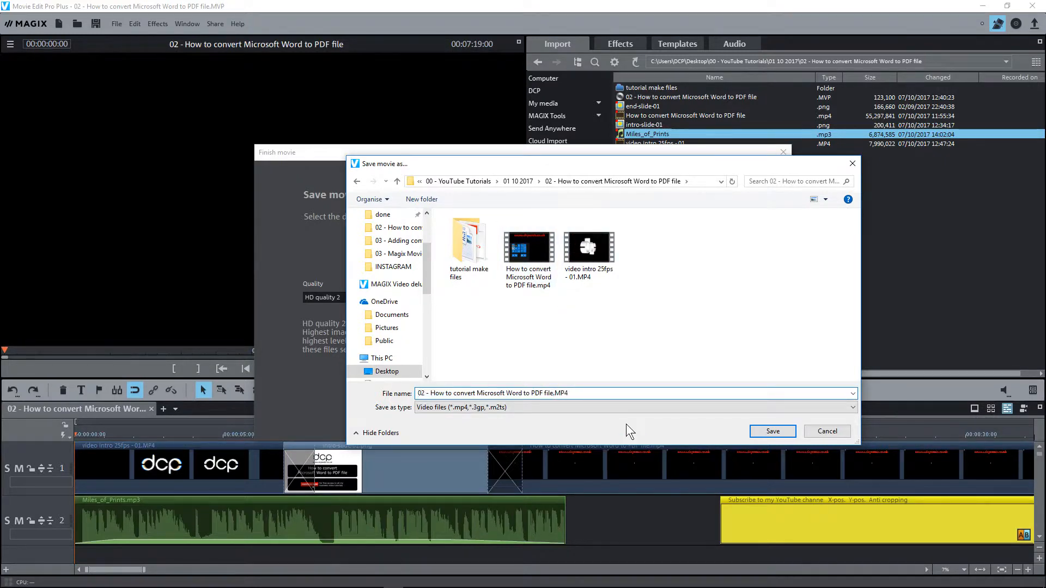
text(- 01)
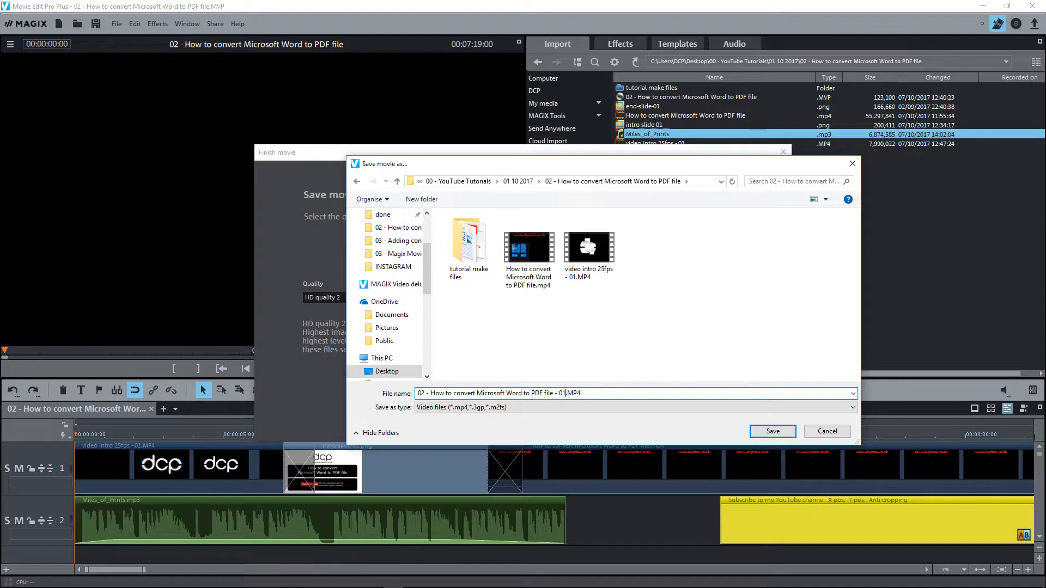
click(529, 241)
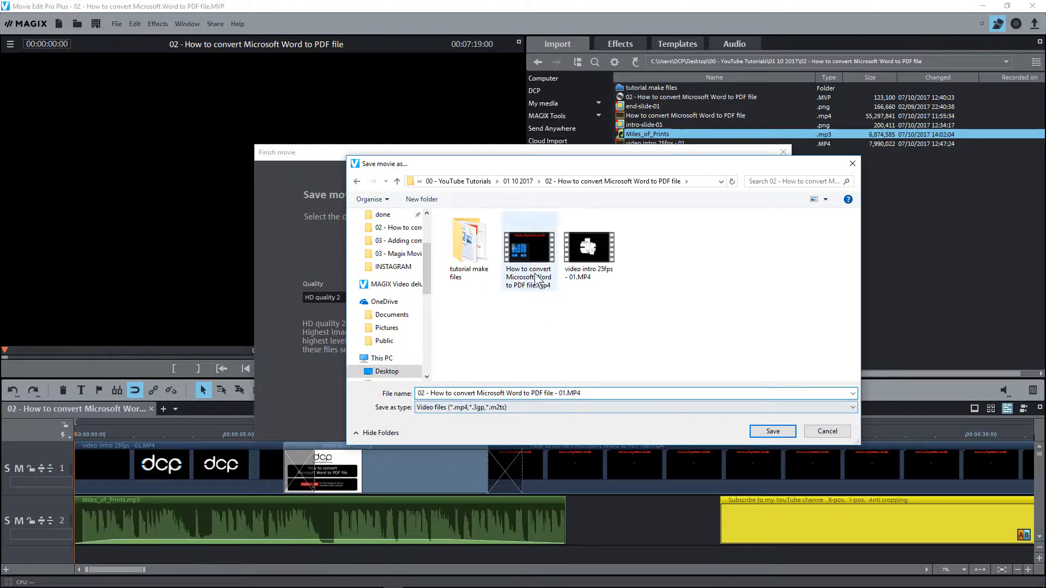
mouse_move(541, 244)
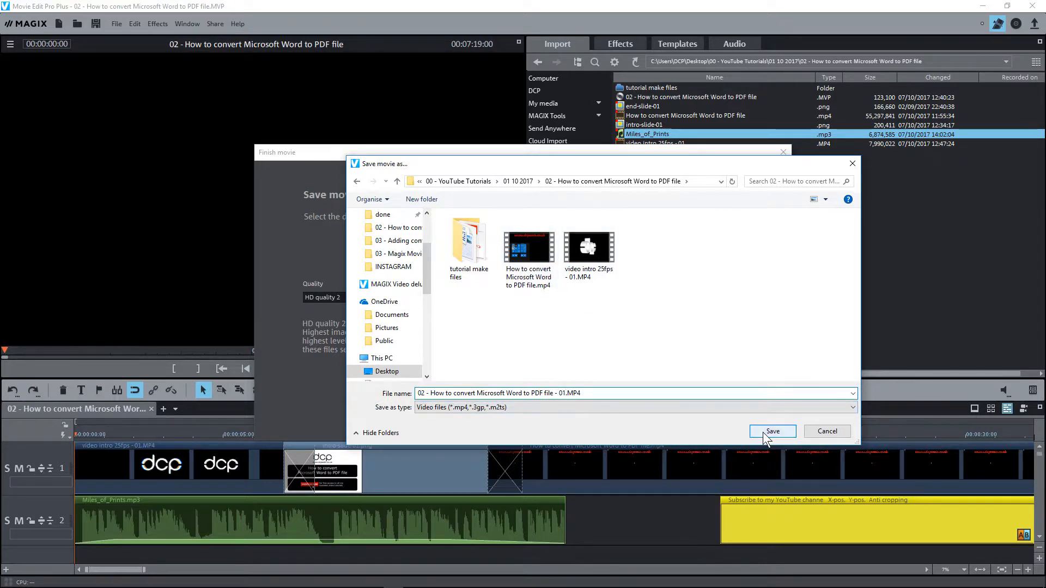
click(827, 431)
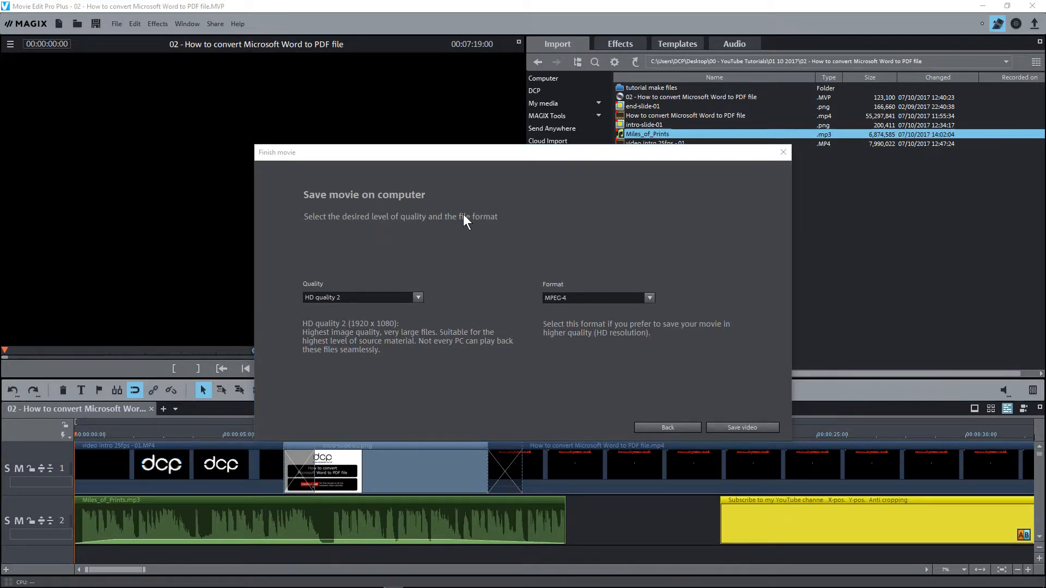
- Start rendering the HD quality 2 MPEG-4 video with Save video
click(741, 428)
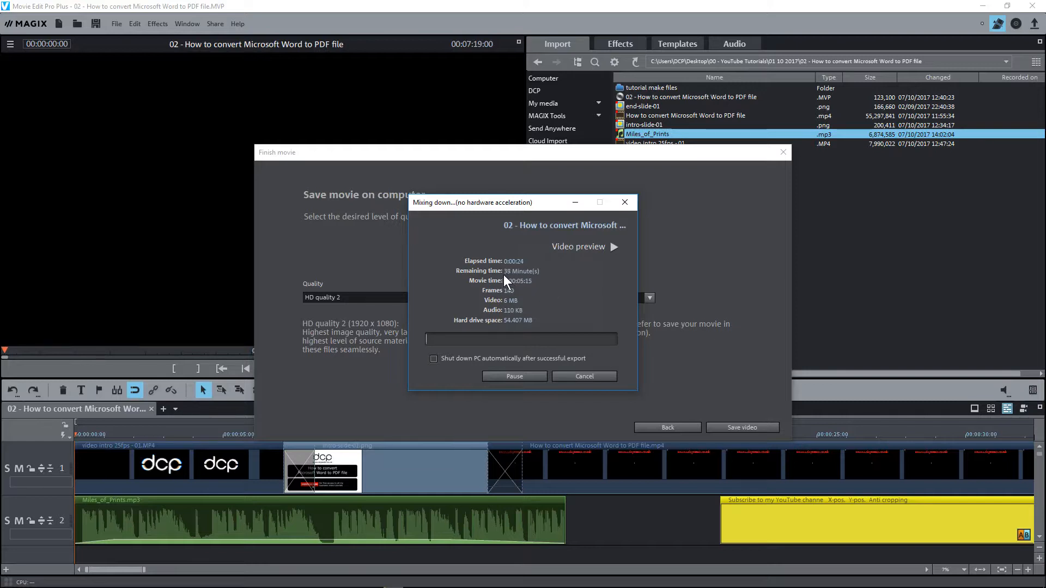
mouse_move(565, 265)
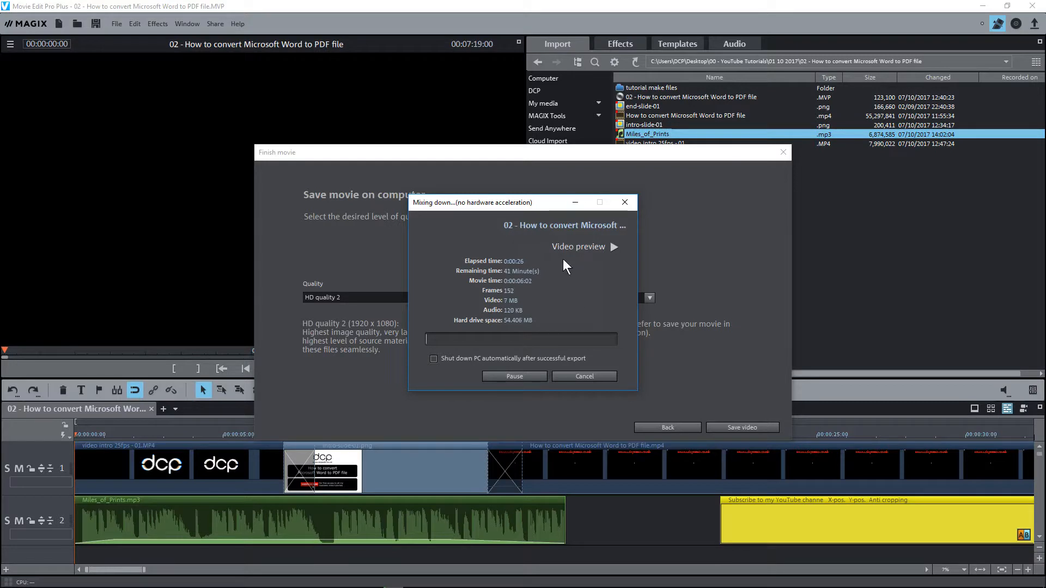
mouse_move(532, 311)
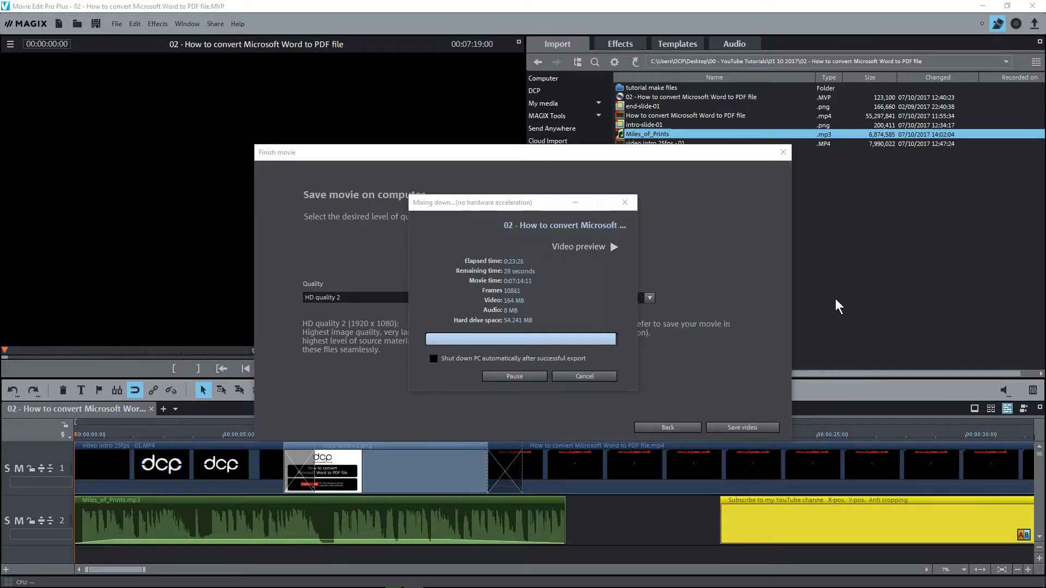
mouse_move(496, 269)
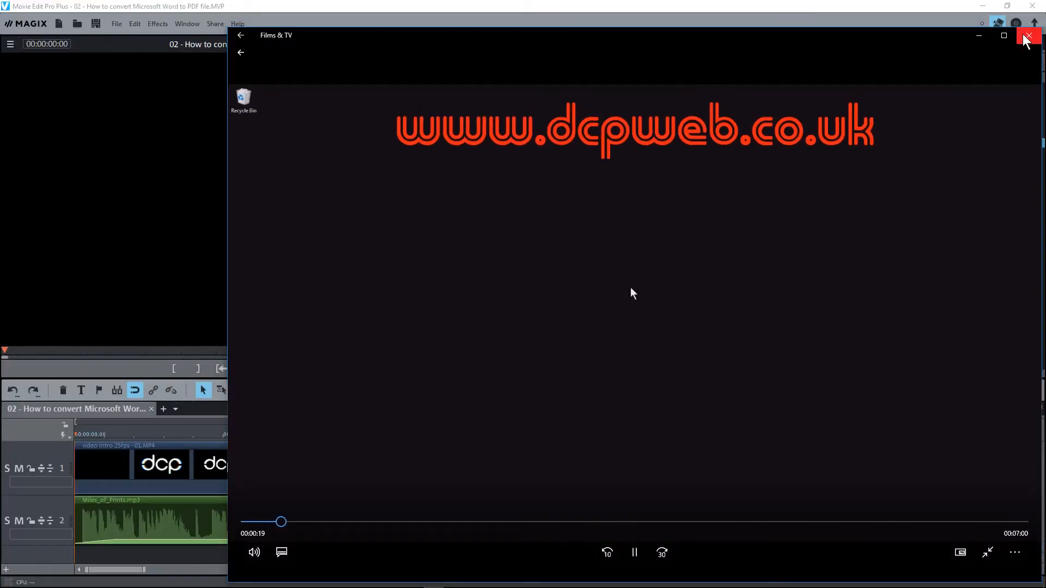
- Close the Films & TV player and the Movie Edit Pro Plus window
click(1027, 36)
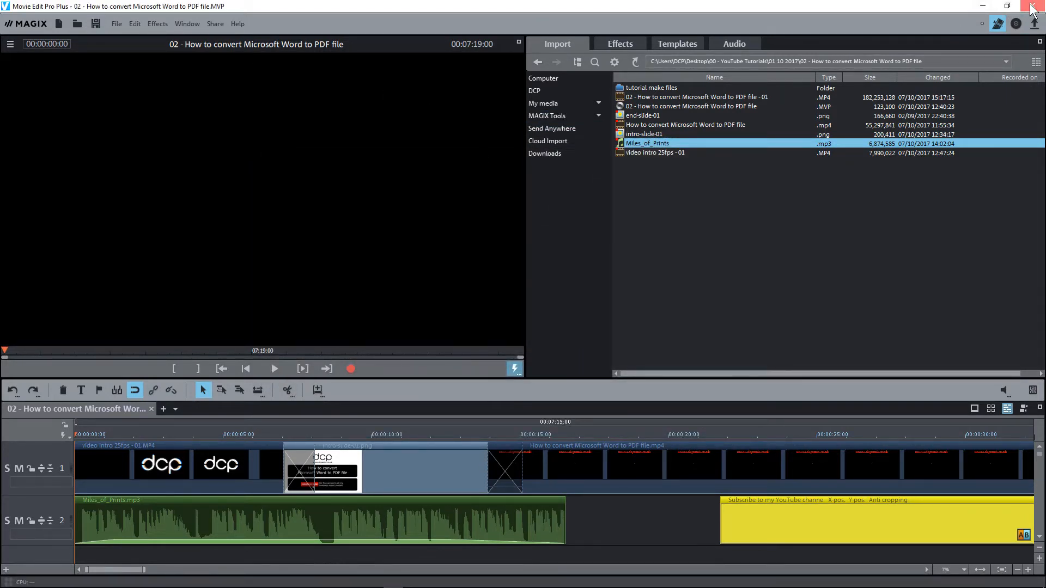
click(1030, 6)
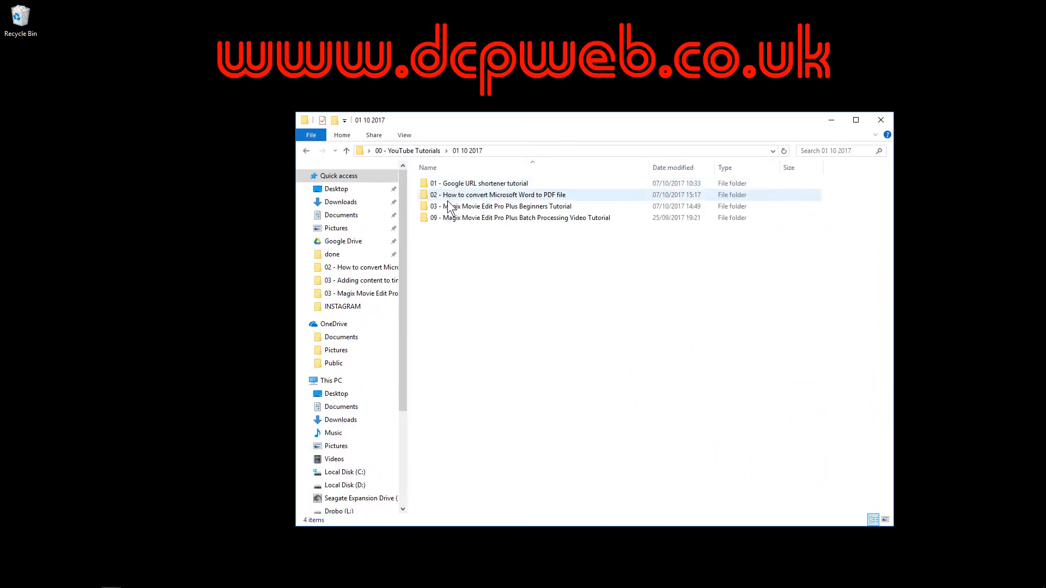
- Open the tutorial folder, sort by size, and select the 173 MB '- 01.MP4' video
double_click(499, 194)
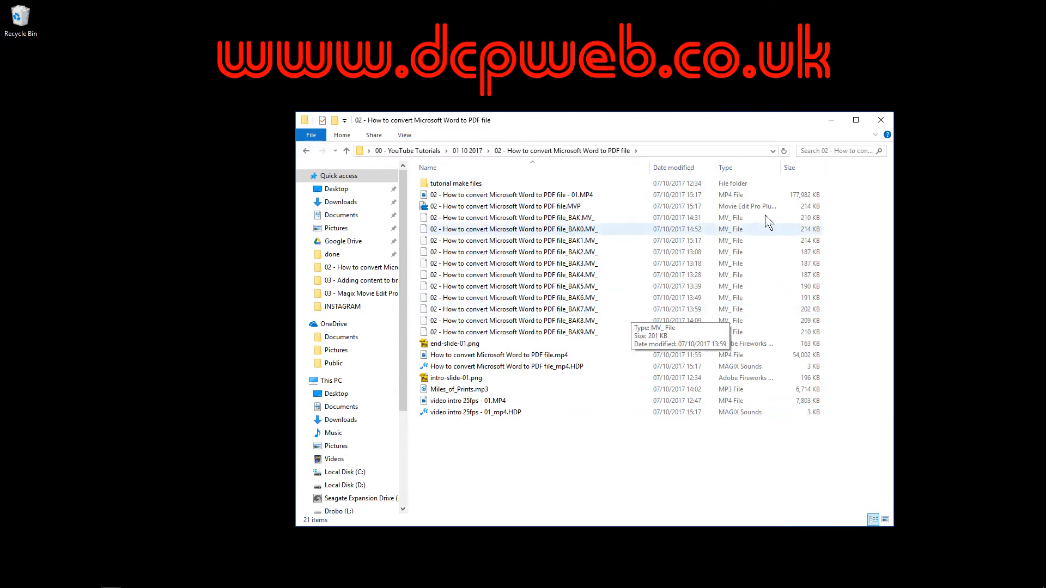
click(795, 168)
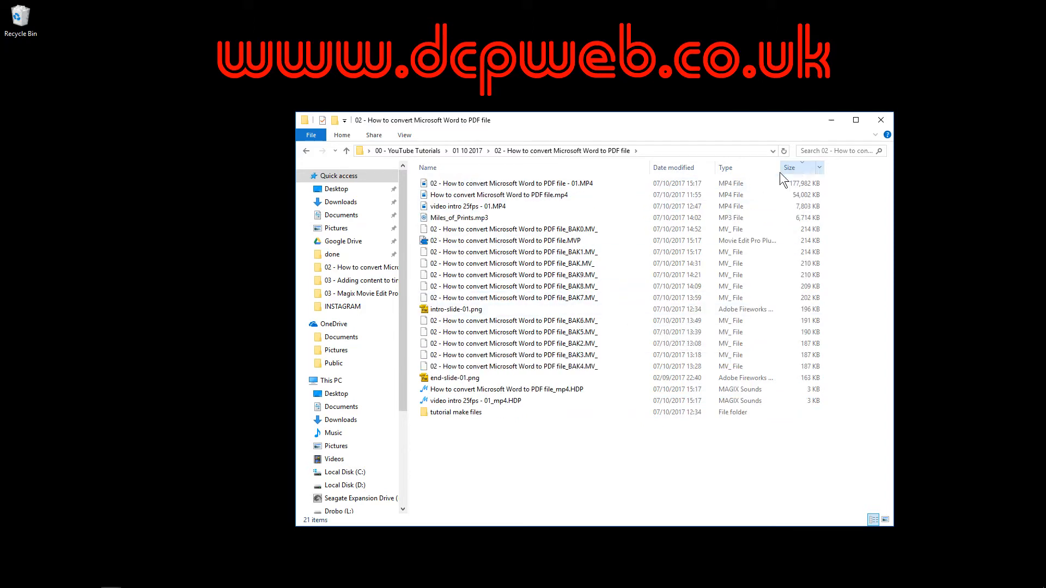
click(508, 183)
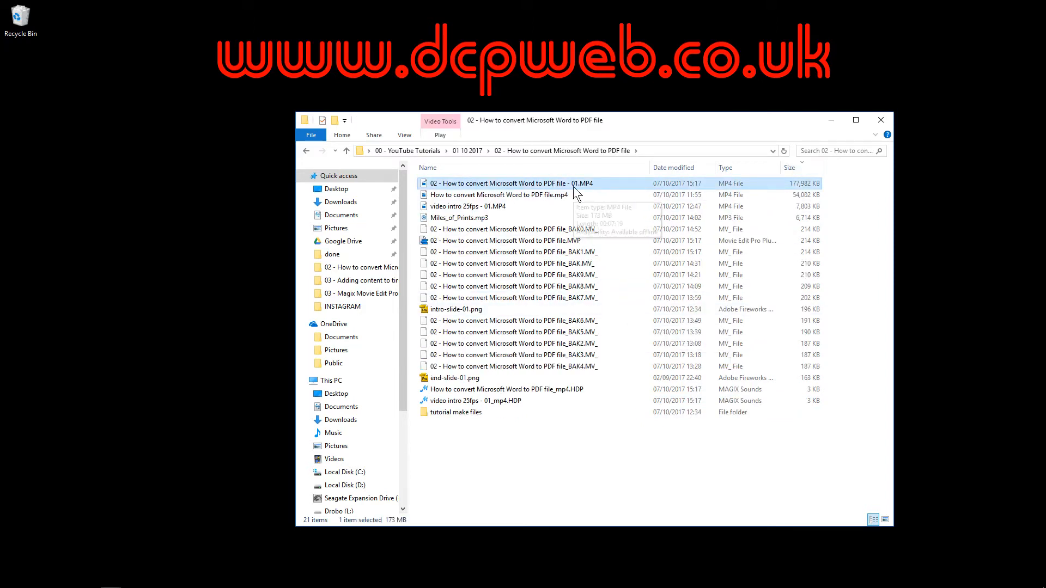
mouse_move(576, 186)
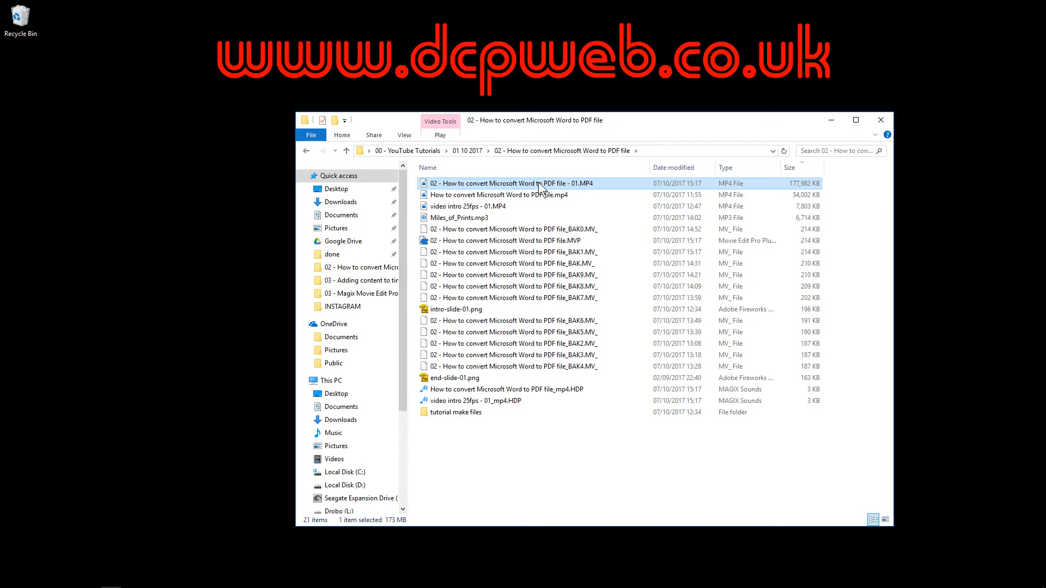
mouse_move(582, 186)
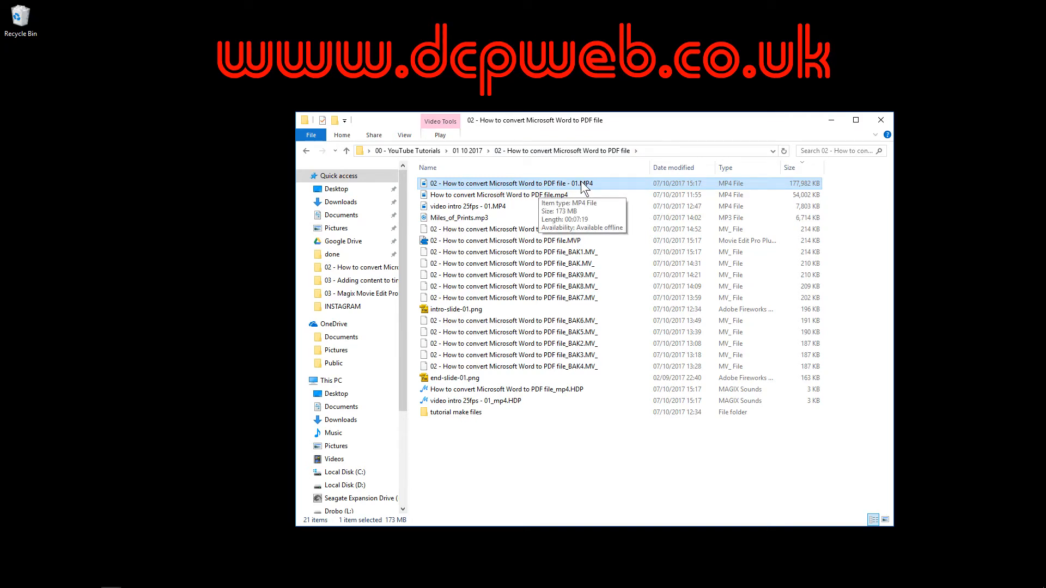
mouse_move(575, 187)
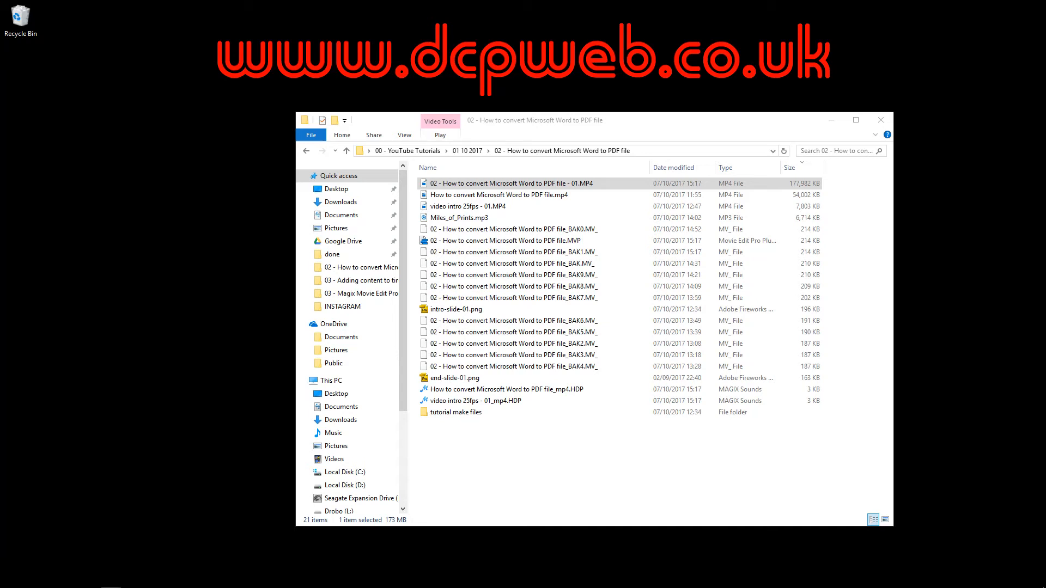
mouse_move(709, 464)
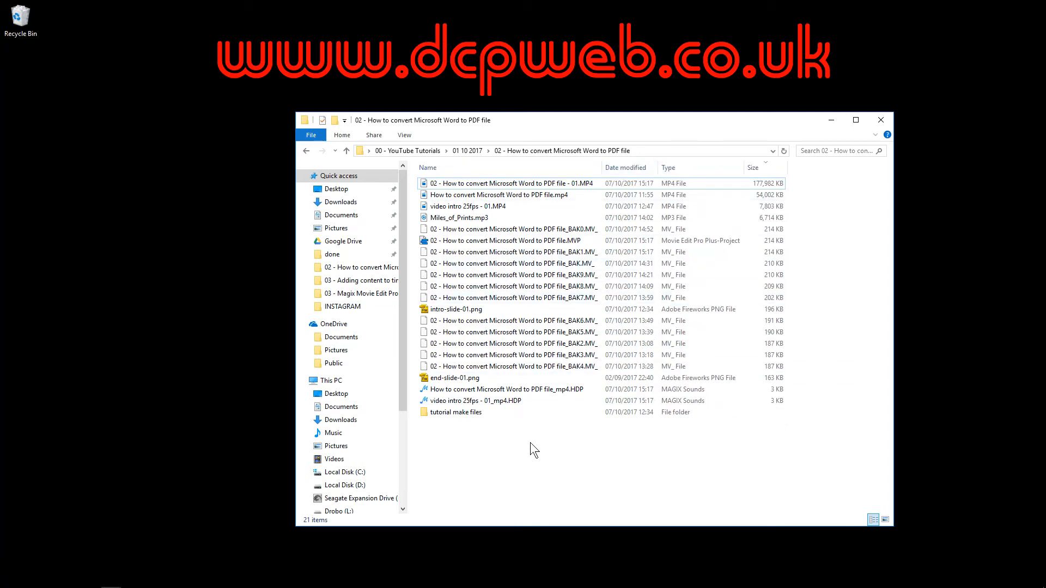
mouse_move(577, 448)
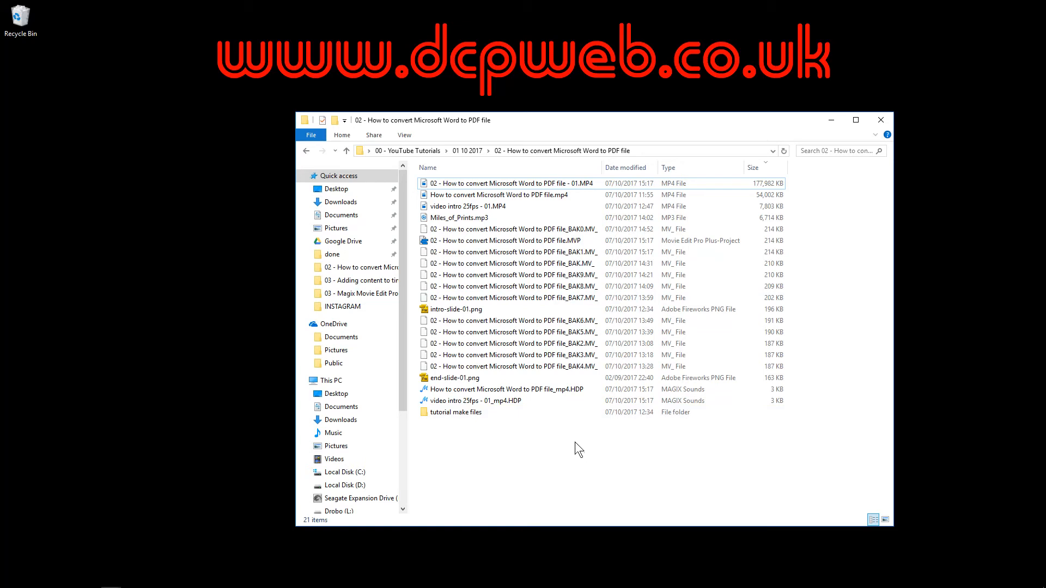